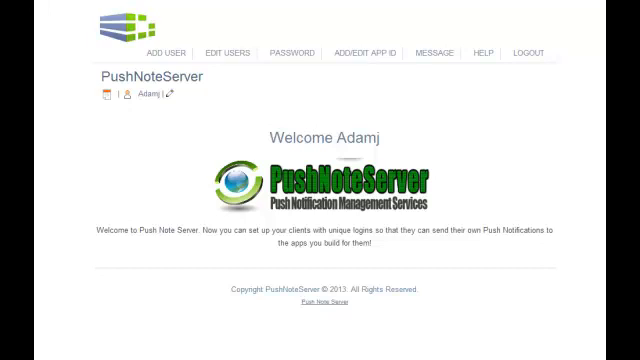
{"action": "mouse_move", "coordinate": [344, 156]}
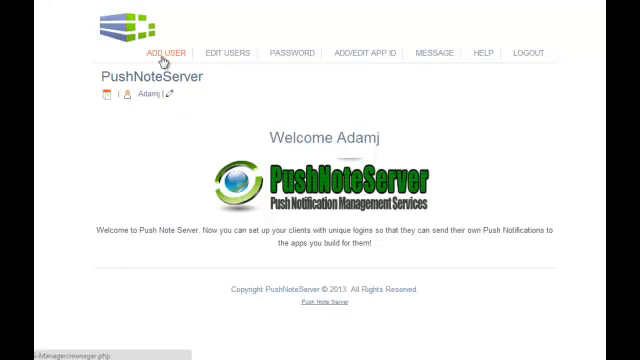
- Start a new user with username 'sueb' in the Add User form
{"action": "left_click", "coordinate": [160, 50]}
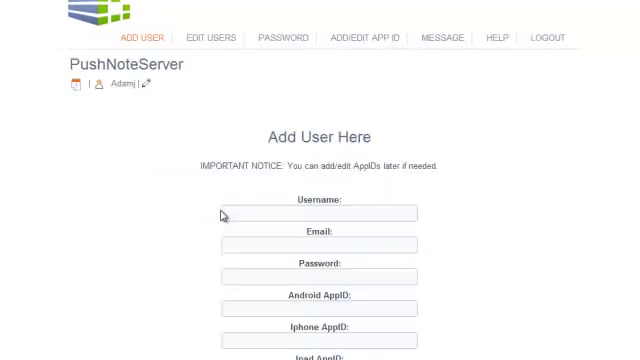
{"action": "left_click", "coordinate": [318, 214]}
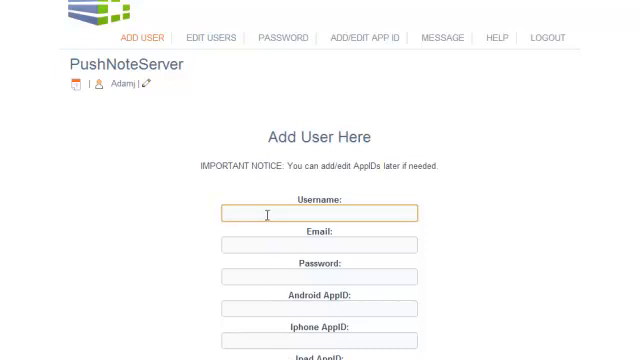
{"action": "type", "text": "sue"}
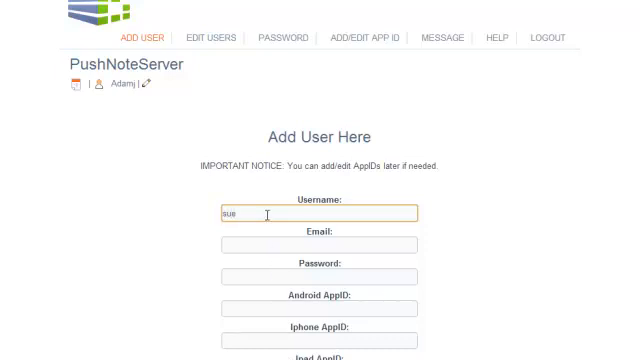
{"action": "type", "text": "b"}
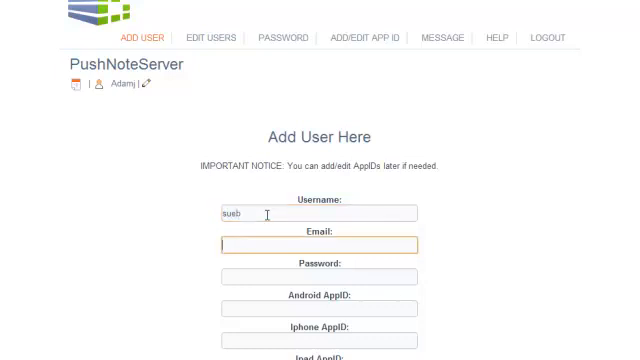
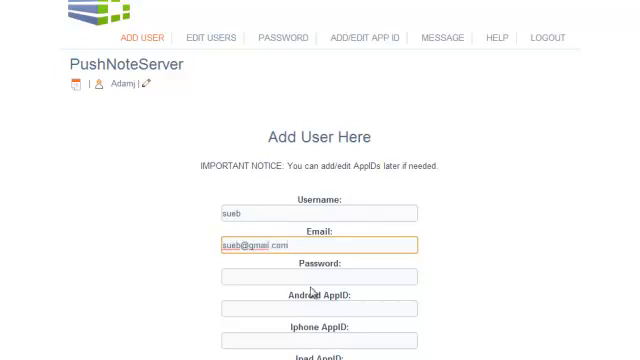
- Fill in sueb's password and Android, iPhone and iPad app IDs
{"action": "left_click", "coordinate": [318, 278]}
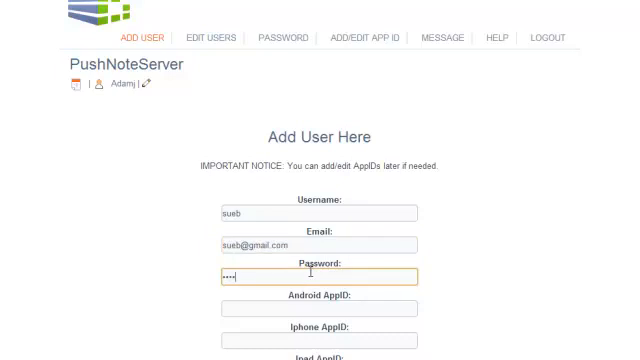
{"action": "left_click", "coordinate": [320, 308]}
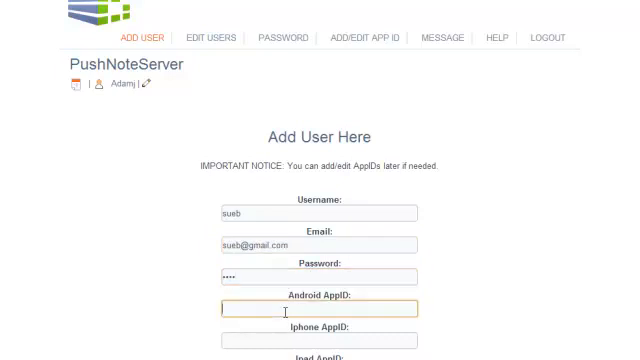
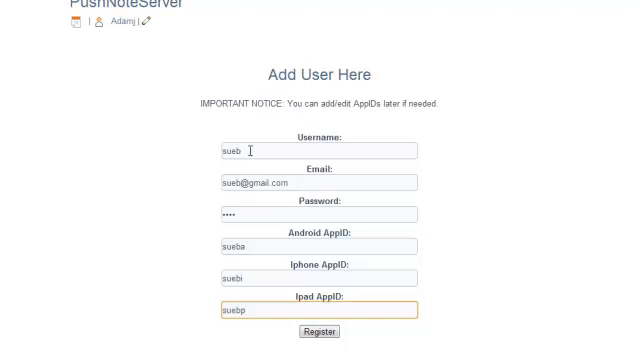
- Register sueb and confirm the account appears under Edit Users, leaving it unchanged
{"action": "left_click", "coordinate": [314, 332]}
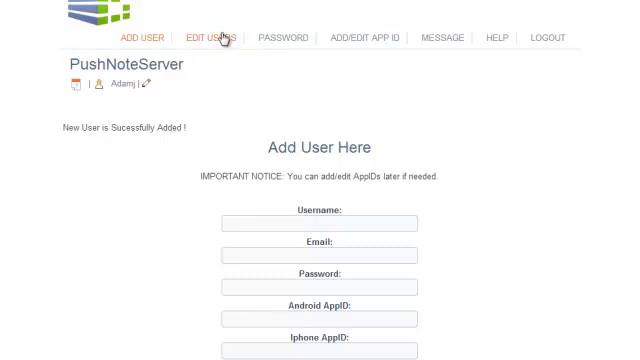
{"action": "left_click", "coordinate": [212, 36]}
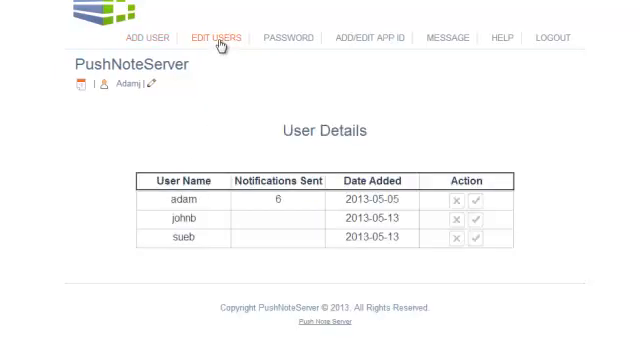
{"action": "mouse_move", "coordinate": [546, 252]}
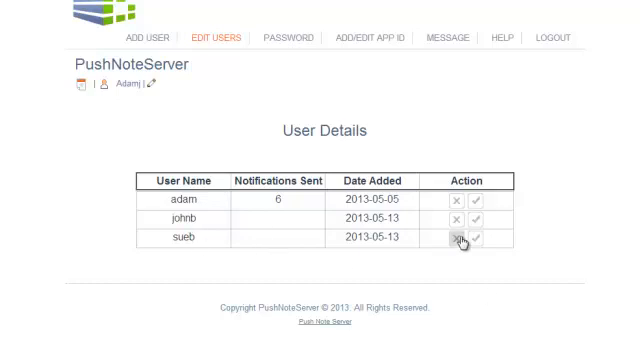
{"action": "left_click", "coordinate": [484, 236]}
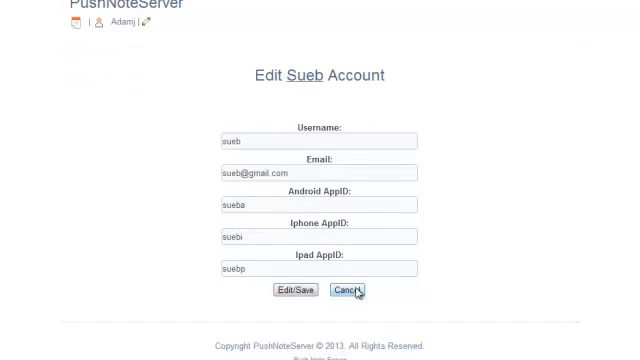
{"action": "left_click", "coordinate": [350, 292]}
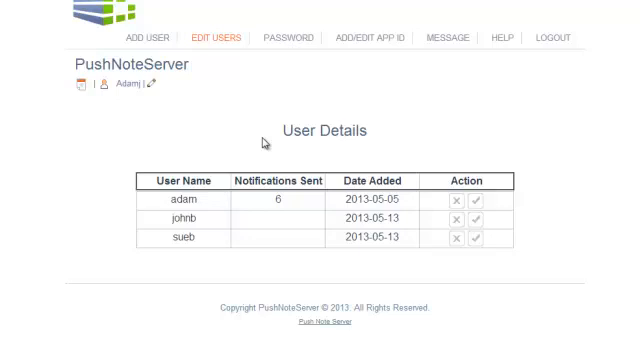
{"action": "mouse_move", "coordinate": [296, 58]}
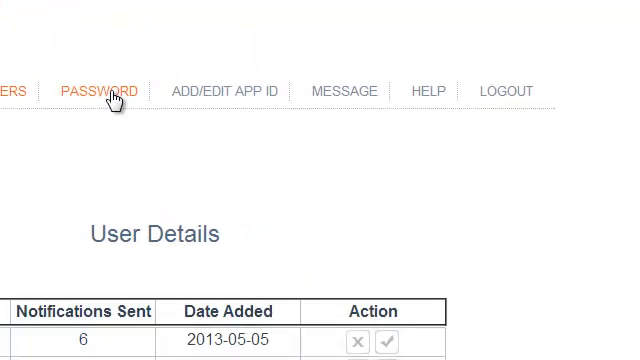
- Show the Change Password page with its empty new-password field
{"action": "left_click", "coordinate": [96, 90]}
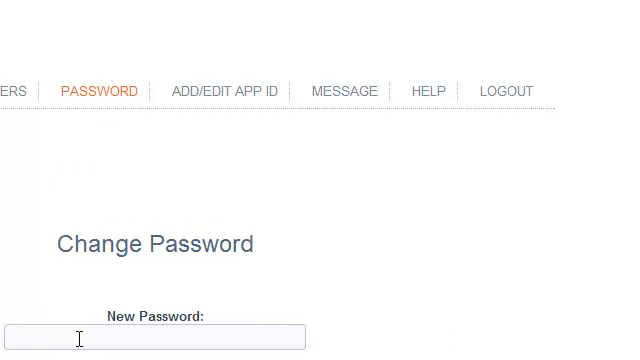
{"action": "mouse_move", "coordinate": [188, 92]}
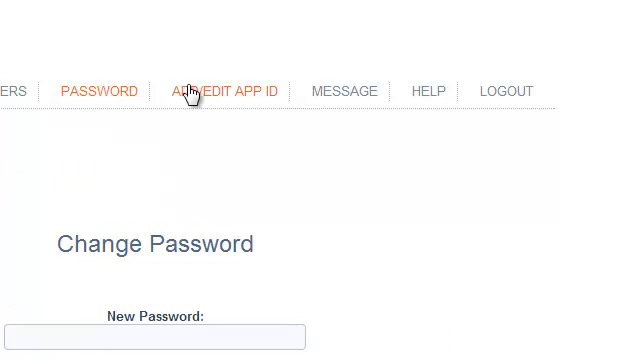
- Show the Add APP ID page with its App Developer Id and Password fields
{"action": "left_click", "coordinate": [228, 92]}
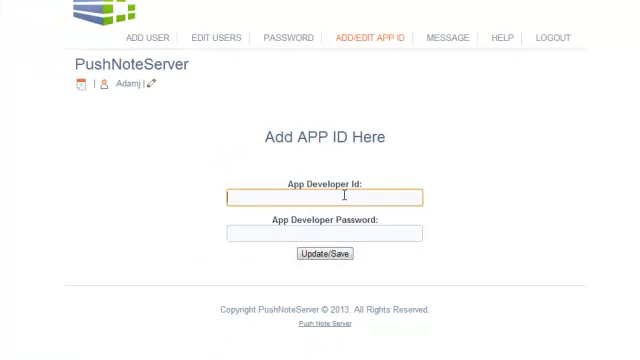
{"action": "left_click", "coordinate": [322, 234]}
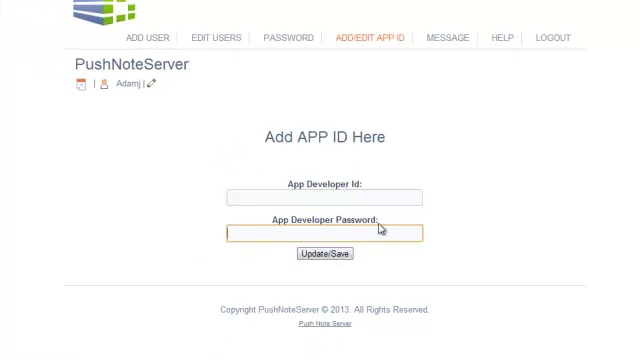
{"action": "mouse_move", "coordinate": [468, 188]}
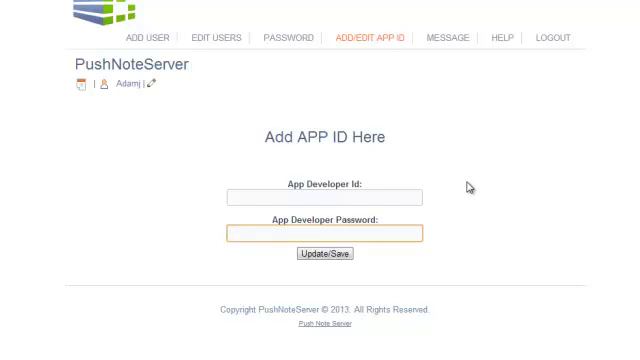
{"action": "mouse_move", "coordinate": [370, 212]}
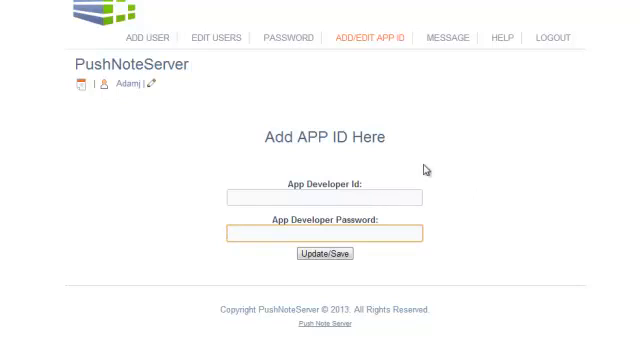
- Review the Message page's welcome message, BuzzMo Media logo and business name fields
{"action": "left_click", "coordinate": [446, 36]}
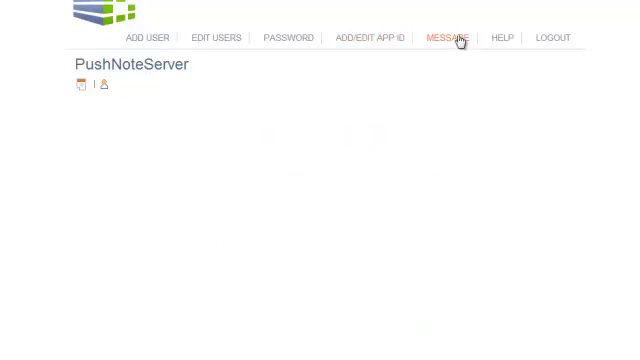
{"action": "left_click", "coordinate": [444, 36]}
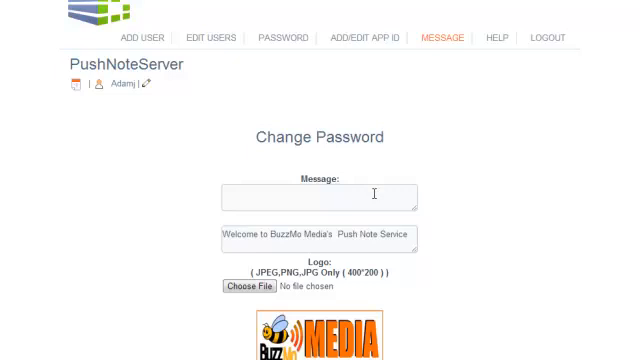
{"action": "left_click", "coordinate": [320, 198]}
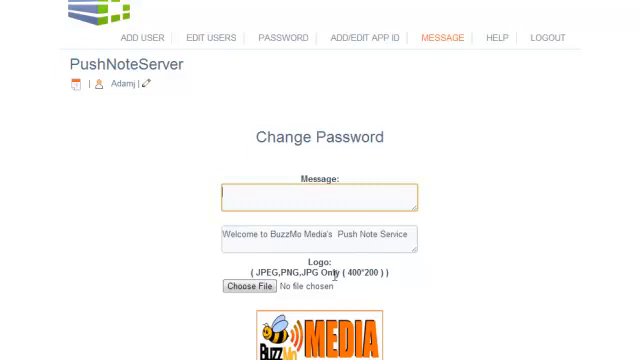
{"action": "scroll", "scroll_direction": "down", "scroll_amount": 3}
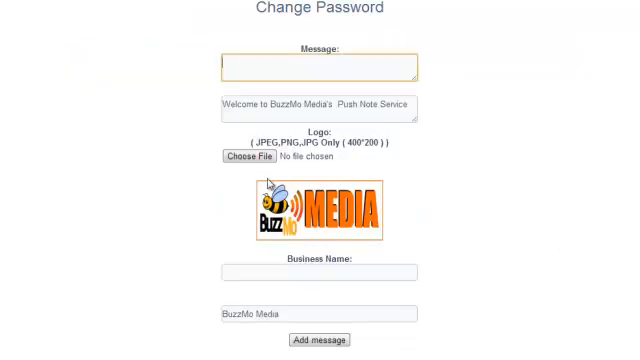
{"action": "mouse_move", "coordinate": [272, 270]}
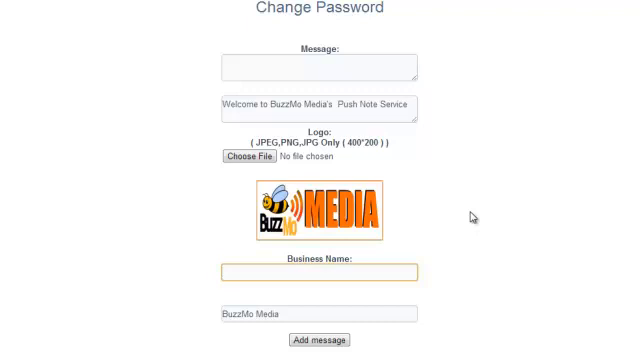
{"action": "scroll", "scroll_direction": "up", "scroll_amount": 3}
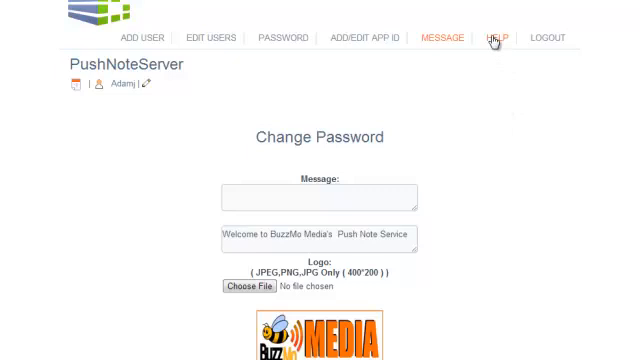
{"action": "mouse_move", "coordinate": [546, 38]}
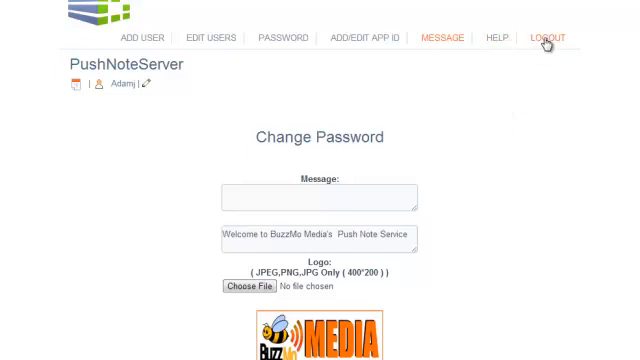